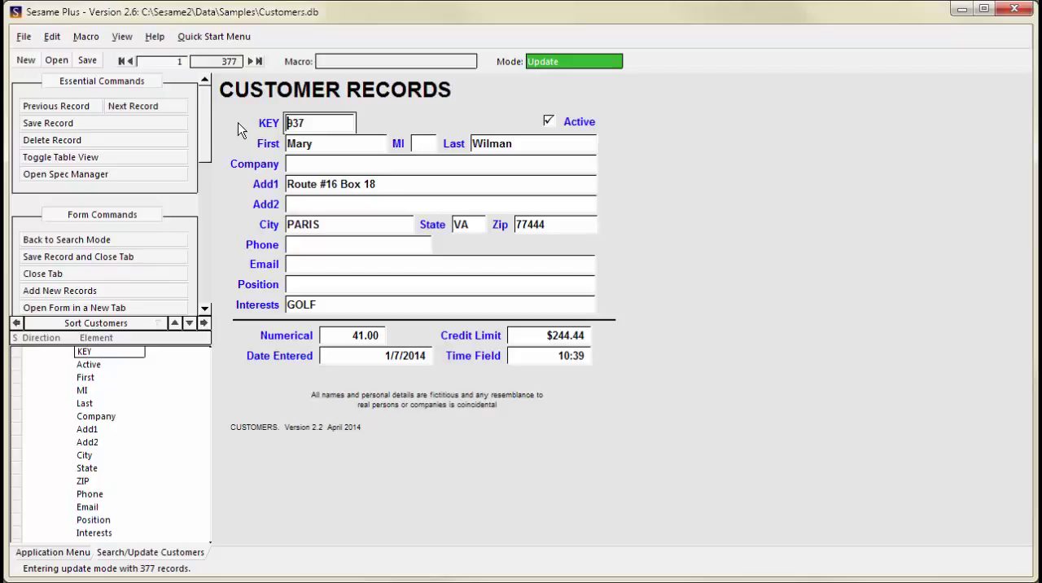
mouse_move(161, 144)
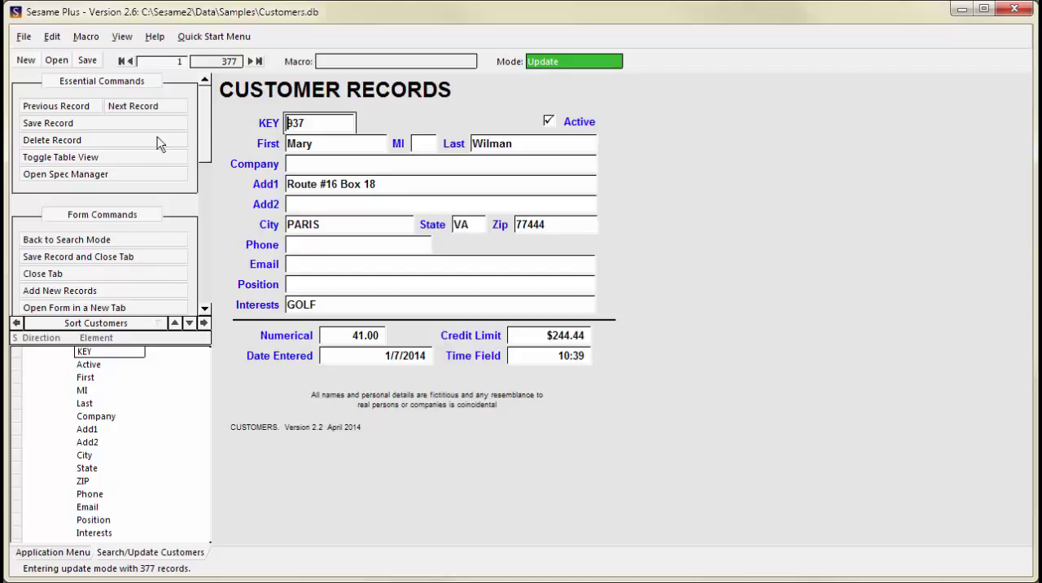
mouse_move(144, 160)
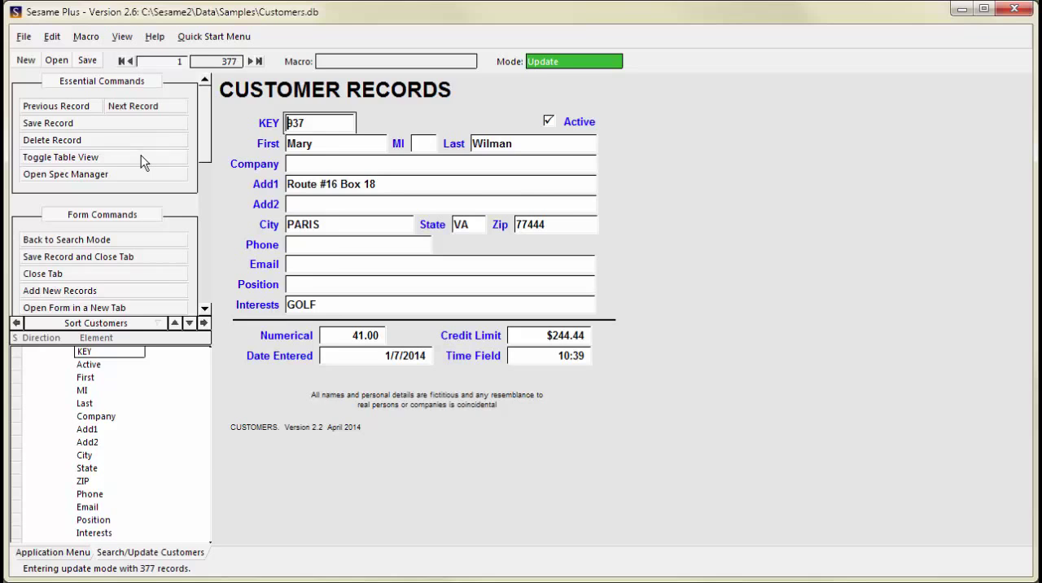
- Switch the customer records to Table View and scroll right through the columns
left_click(60, 156)
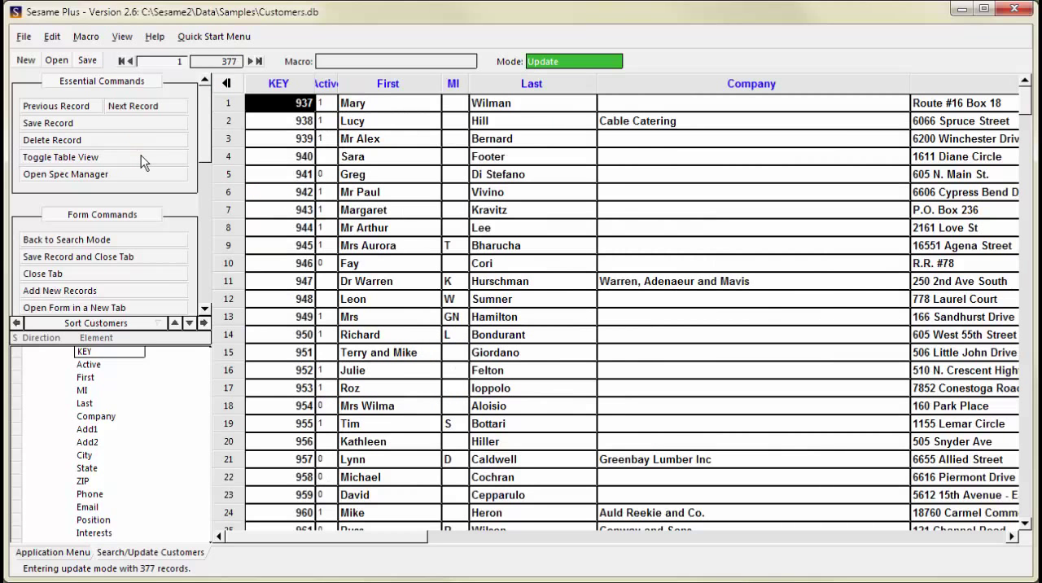
mouse_move(405, 216)
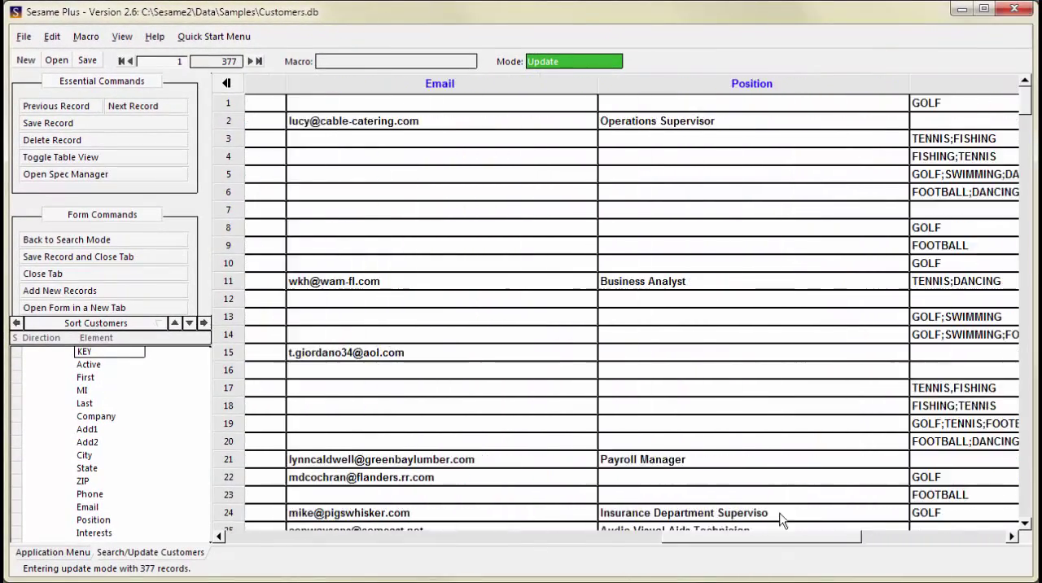
scroll("right", 3)
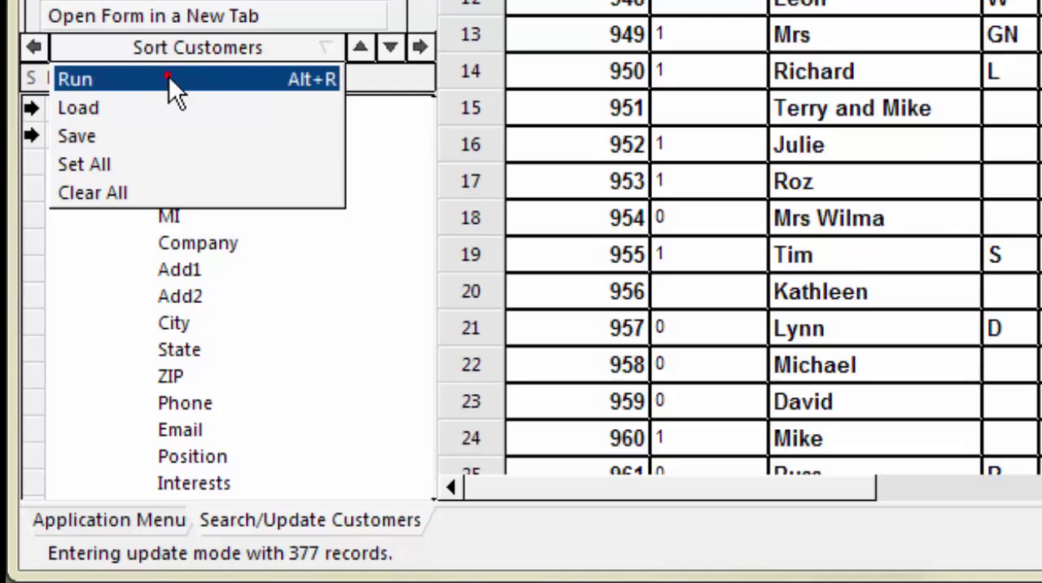
- Run the sort of customers ascending by Last, then First
left_click(75, 78)
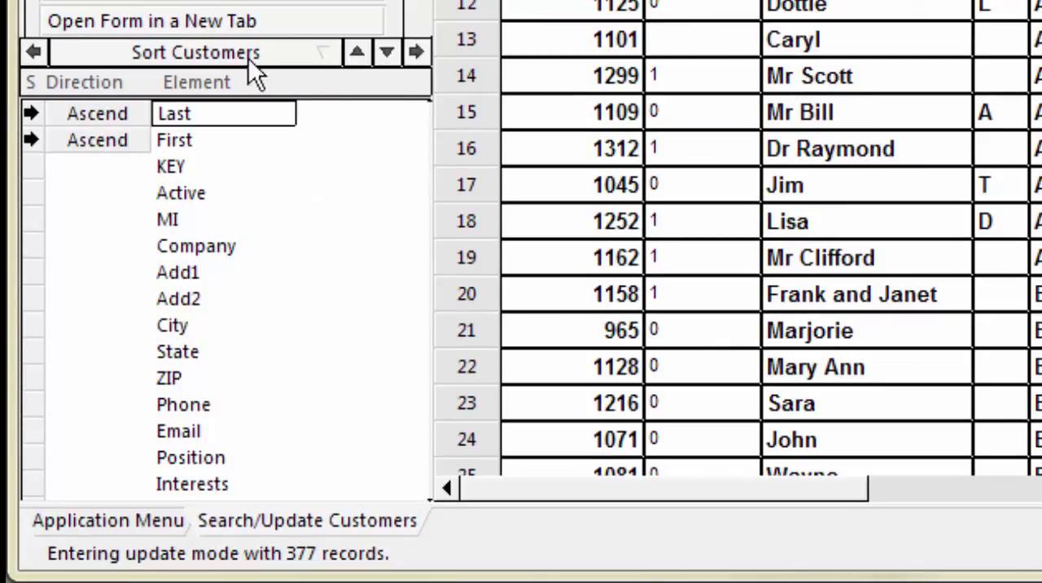
- Switch the specification dropdown to Table Customers
left_click(196, 52)
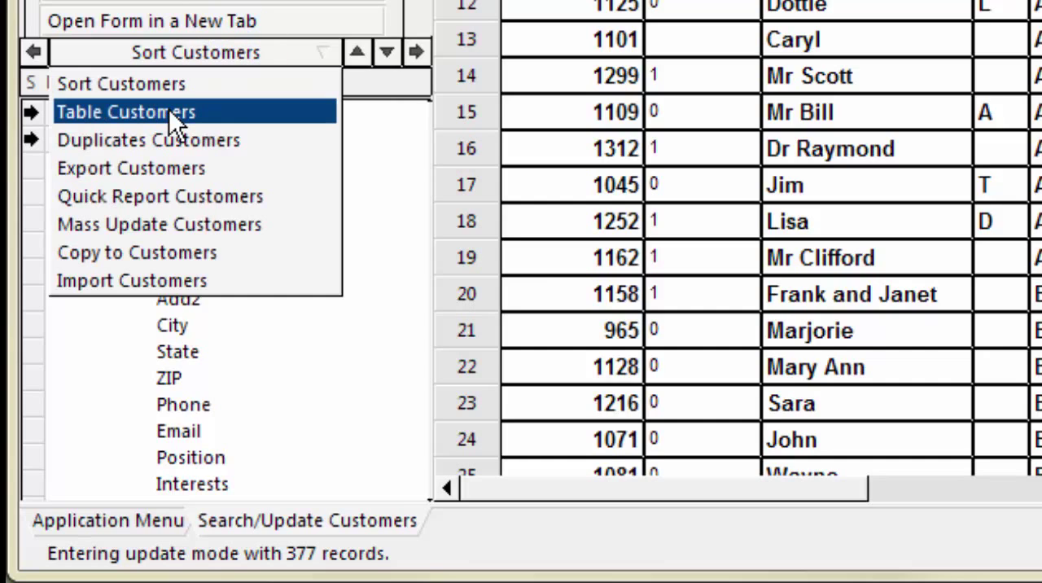
left_click(126, 111)
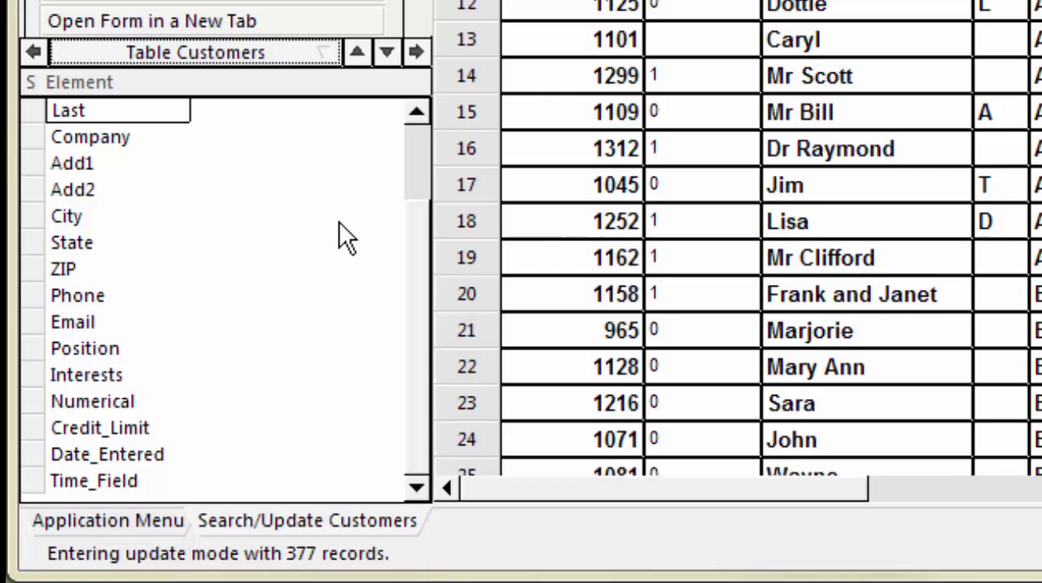
mouse_move(57, 269)
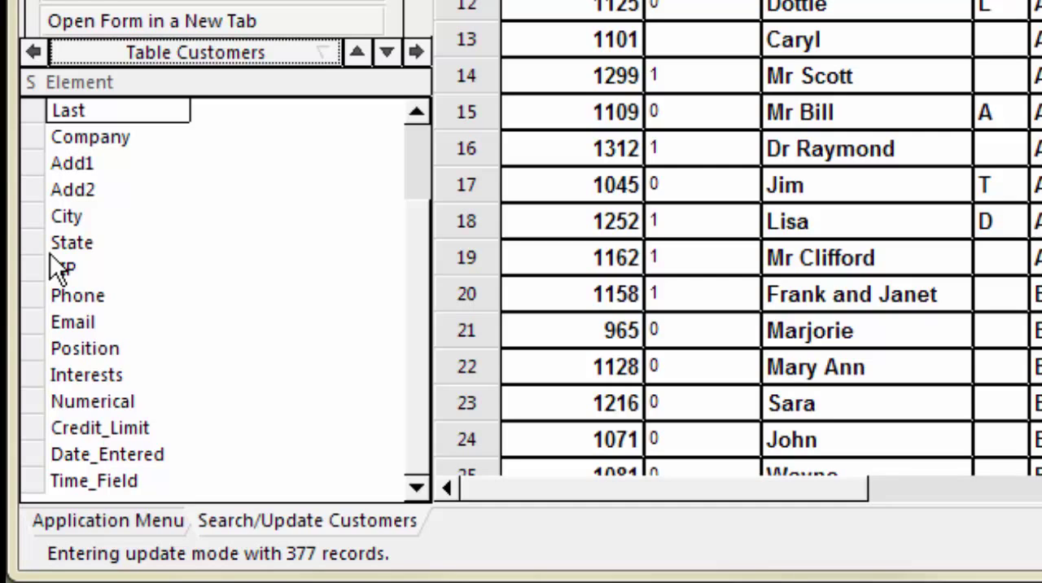
mouse_move(39, 122)
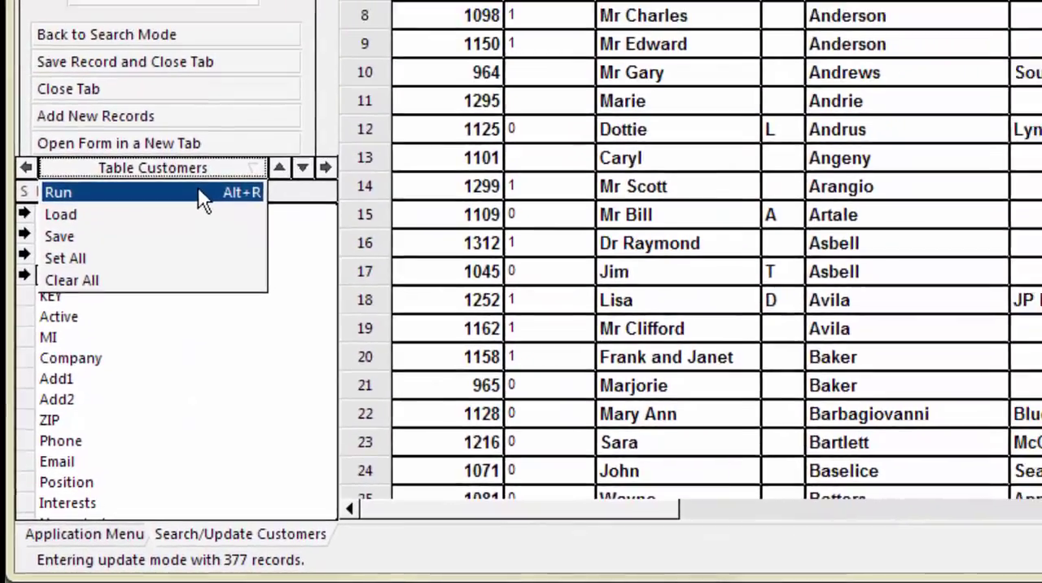
- Run Table Customers to show only Last, First, State and City columns
left_click(58, 191)
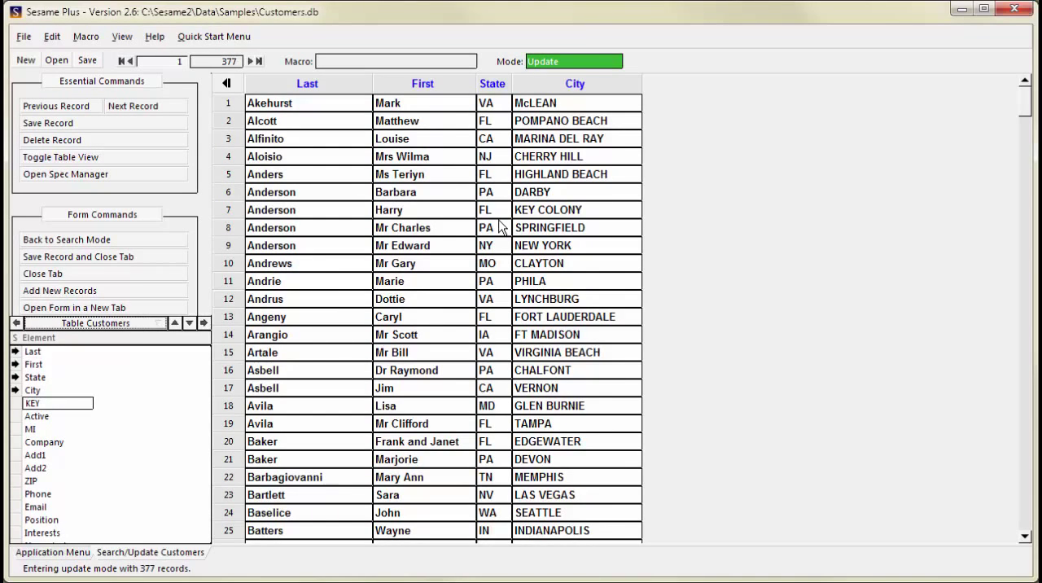
mouse_move(297, 159)
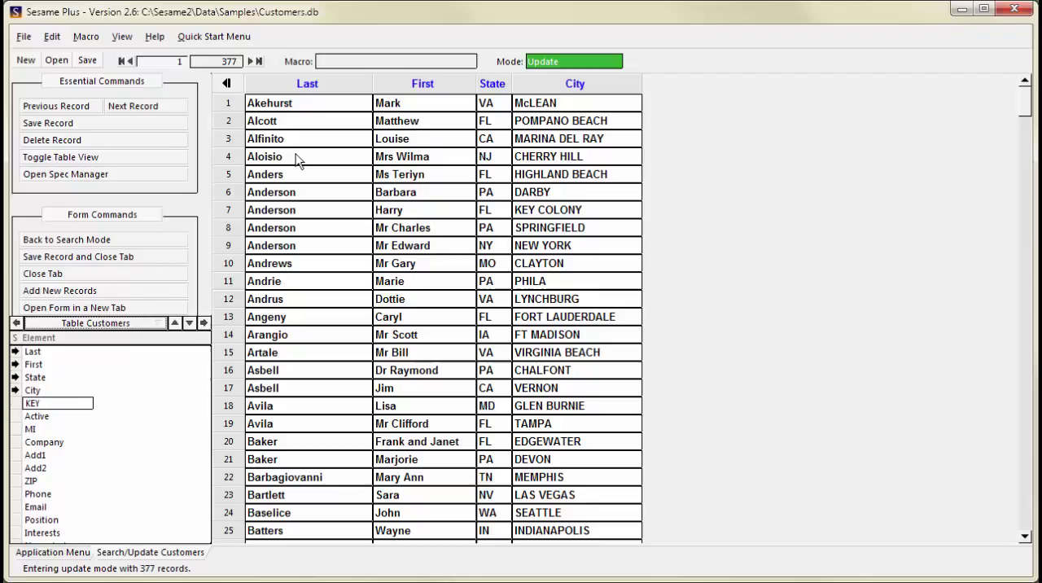